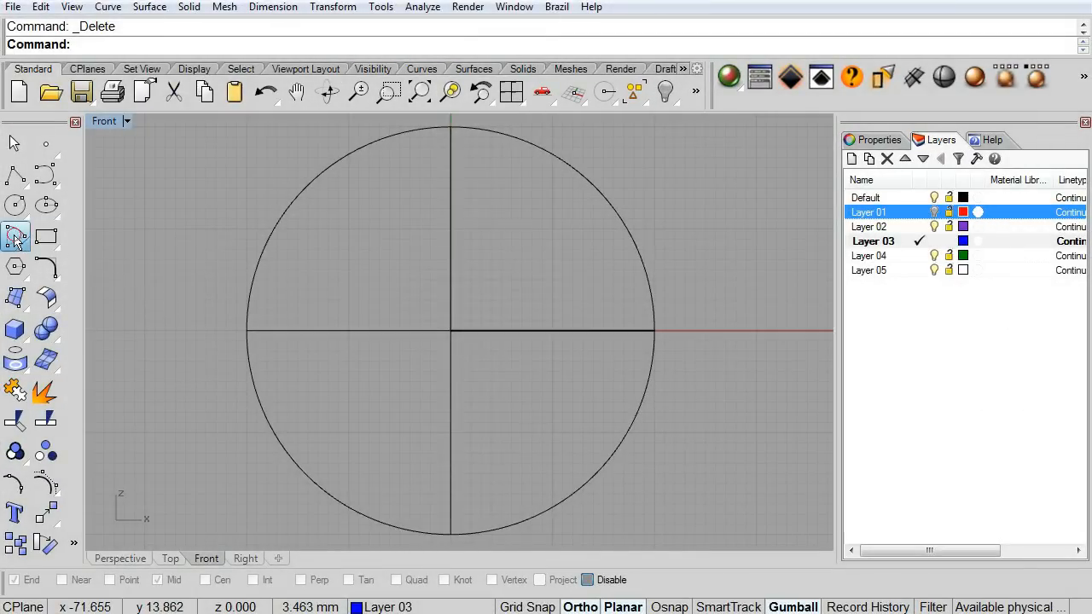
# - In the Front view, draw a three-point arc from above the centre to below, through the right axis
pyautogui.click(16, 236)
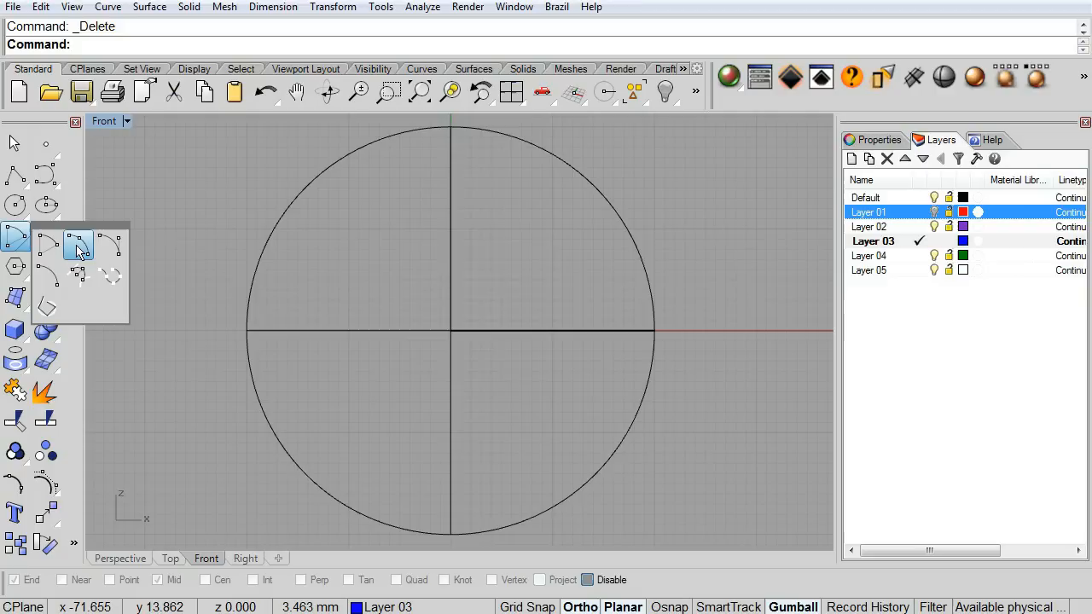
pyautogui.moveTo(77, 245)
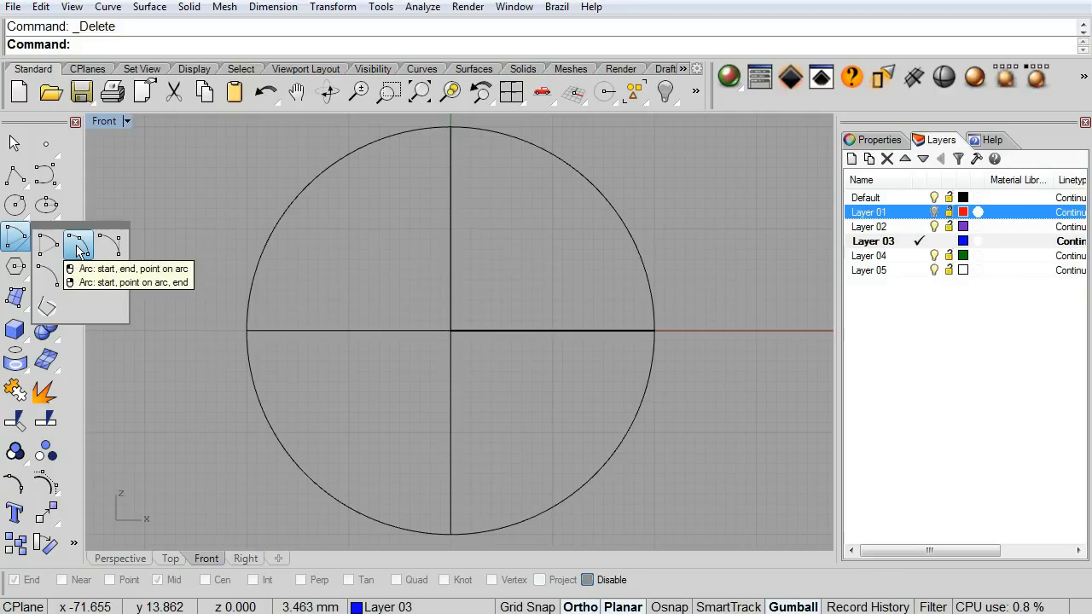
pyautogui.click(78, 245)
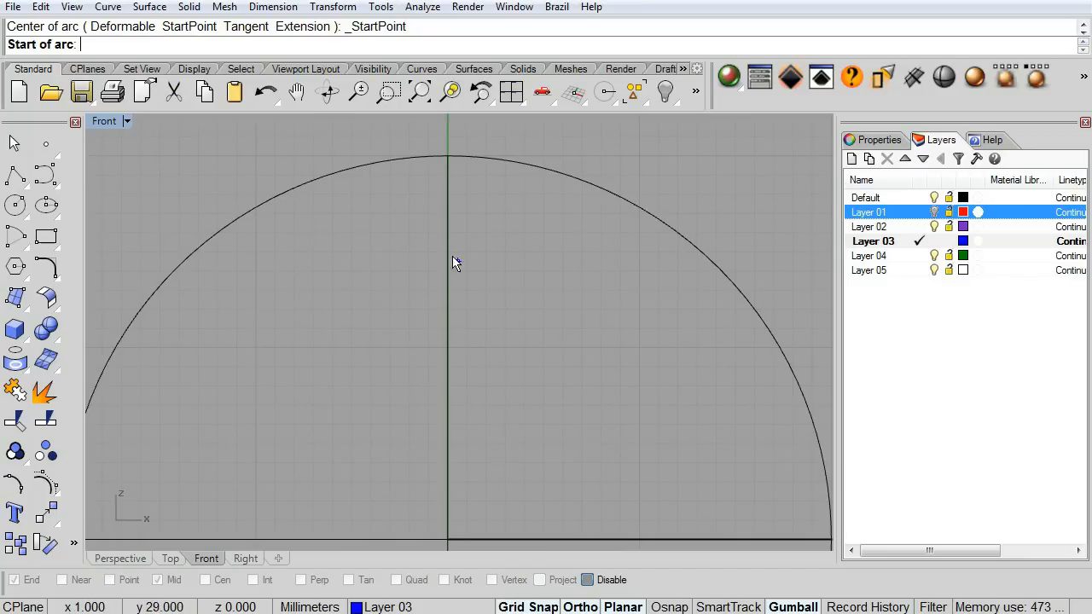
pyautogui.moveTo(449, 213)
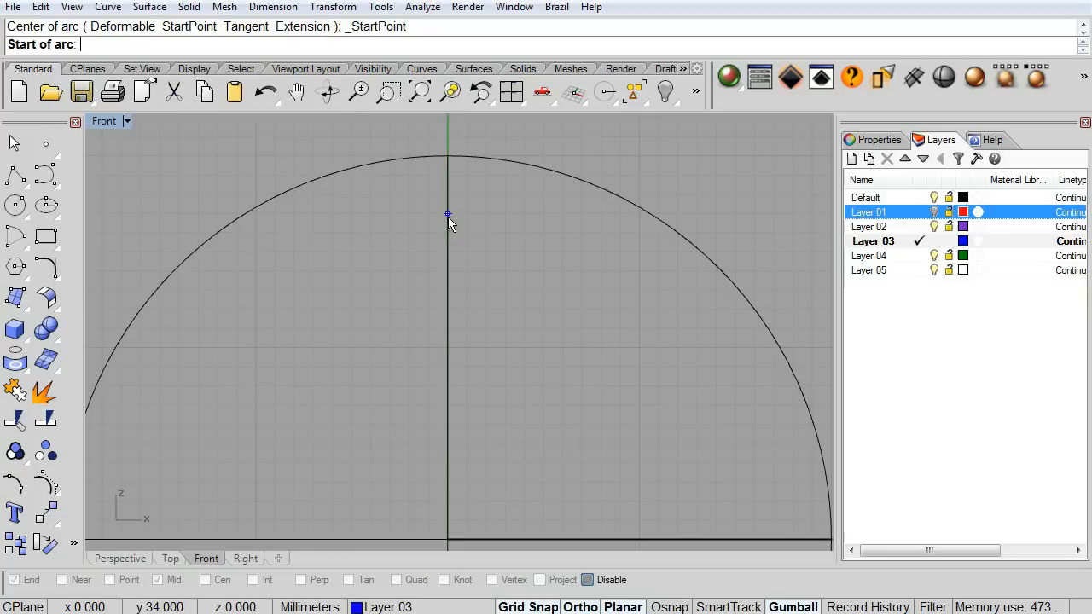
pyautogui.moveTo(449, 275)
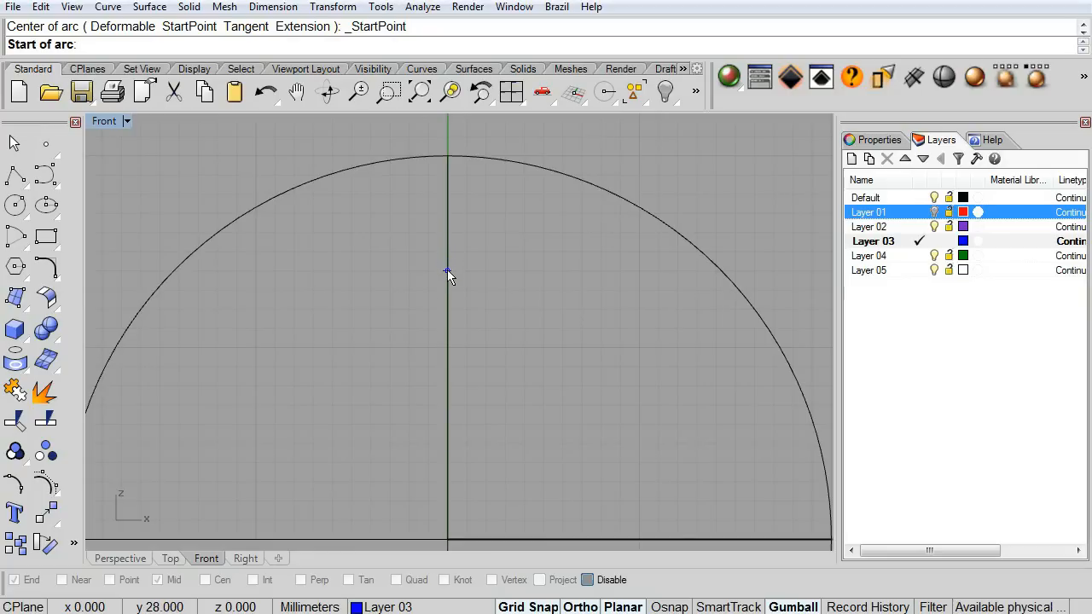
pyautogui.click(451, 264)
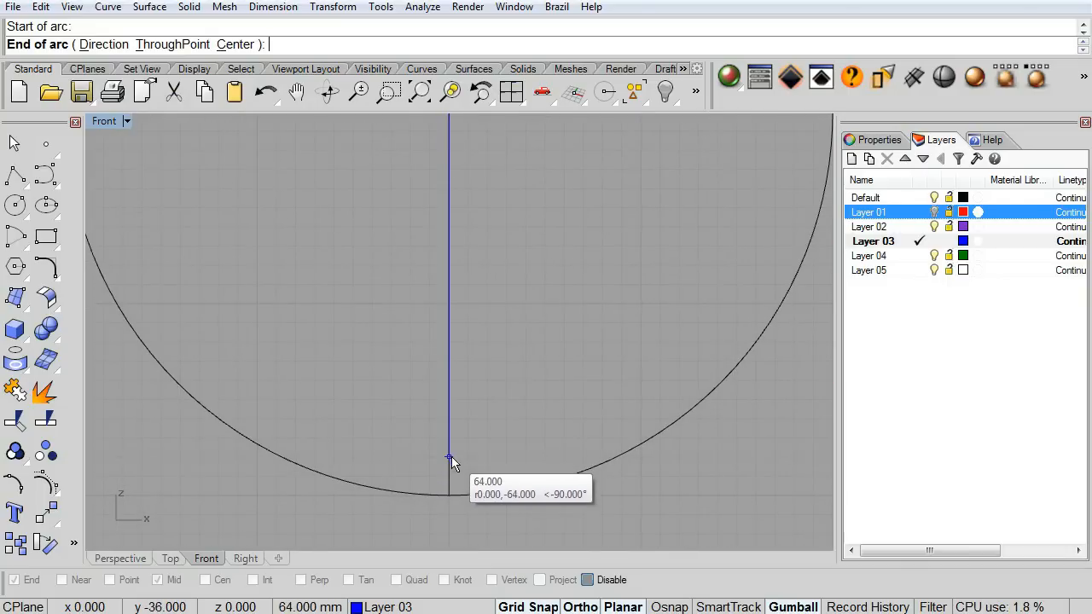
pyautogui.moveTo(450, 382)
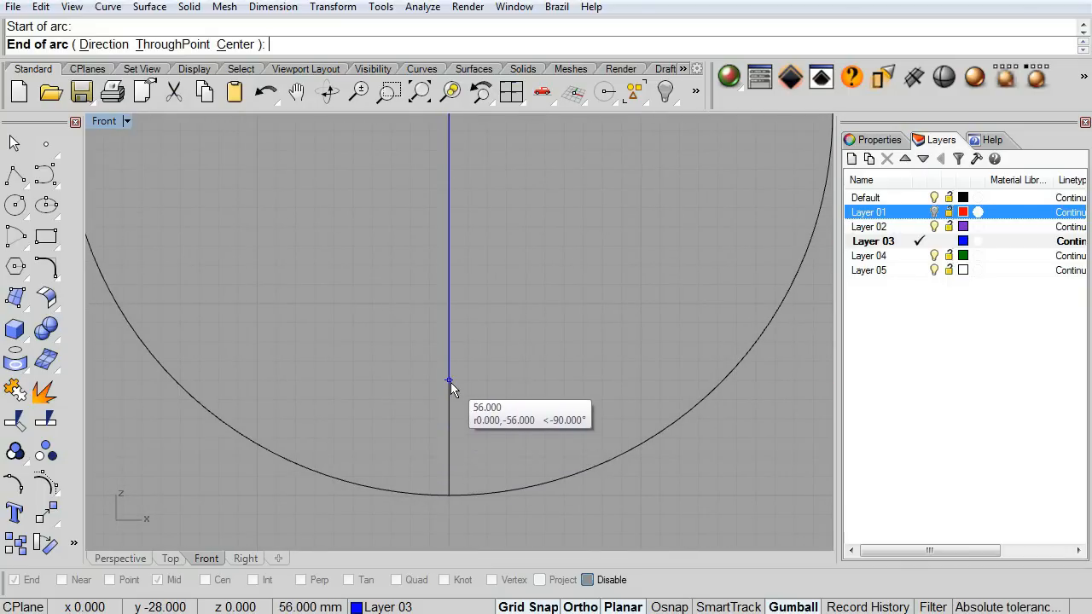
pyautogui.click(448, 381)
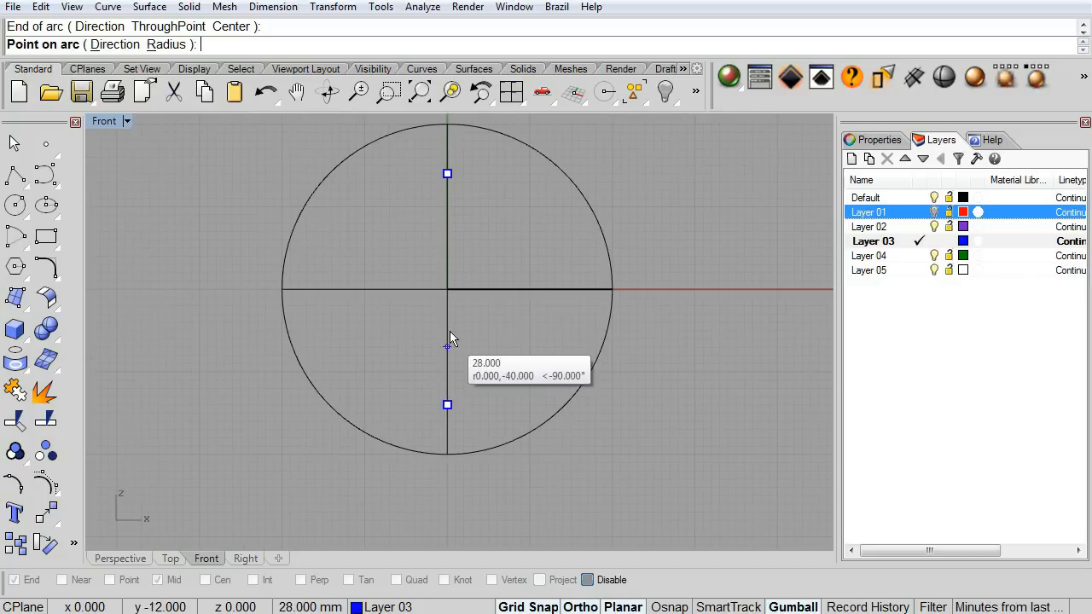
pyautogui.moveTo(446, 546)
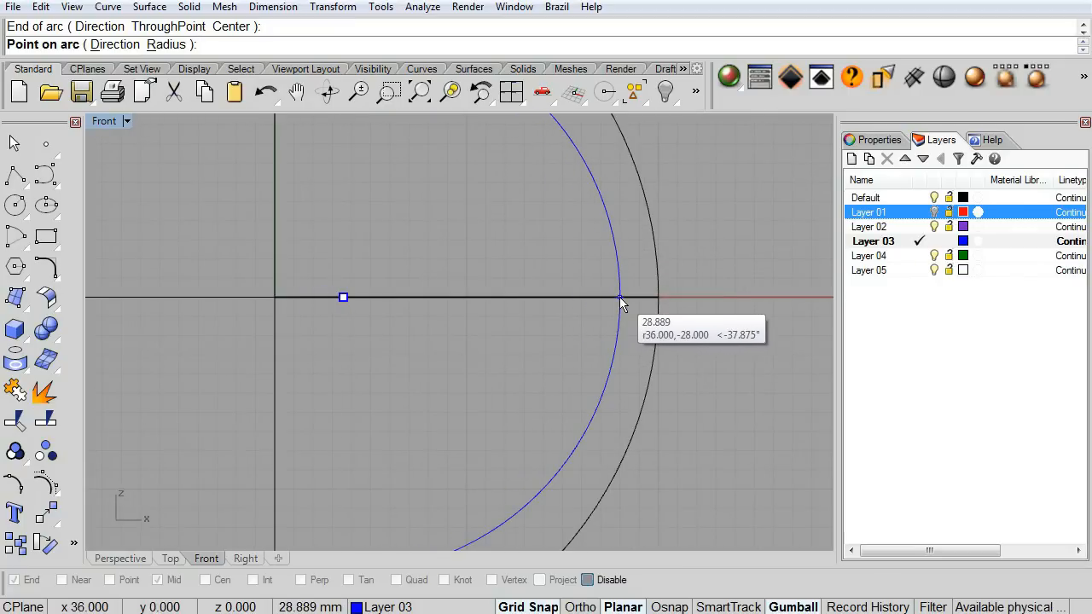
pyautogui.click(622, 303)
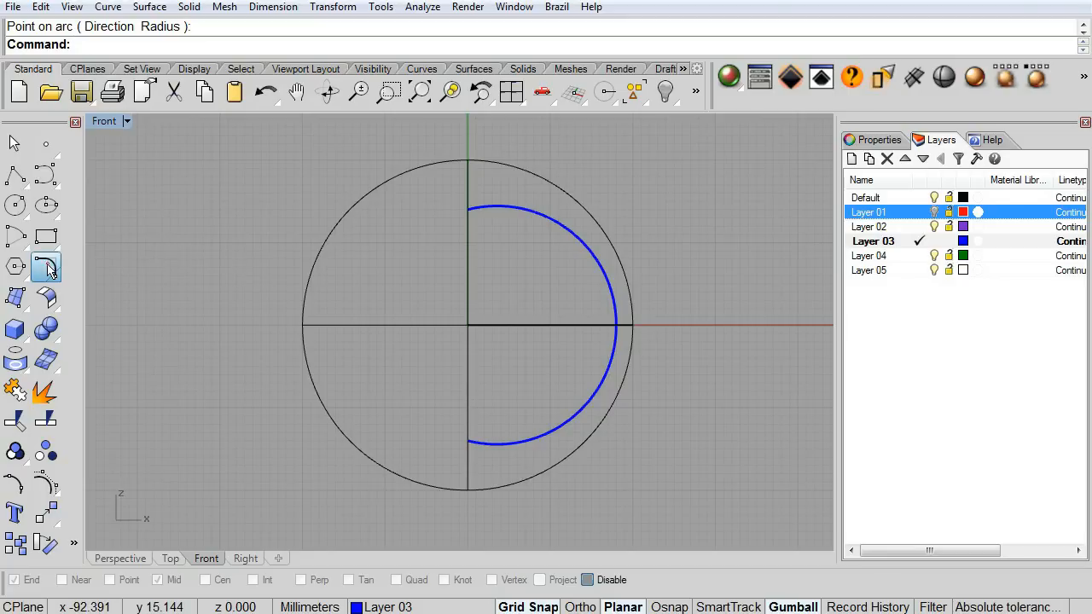
pyautogui.click(46, 267)
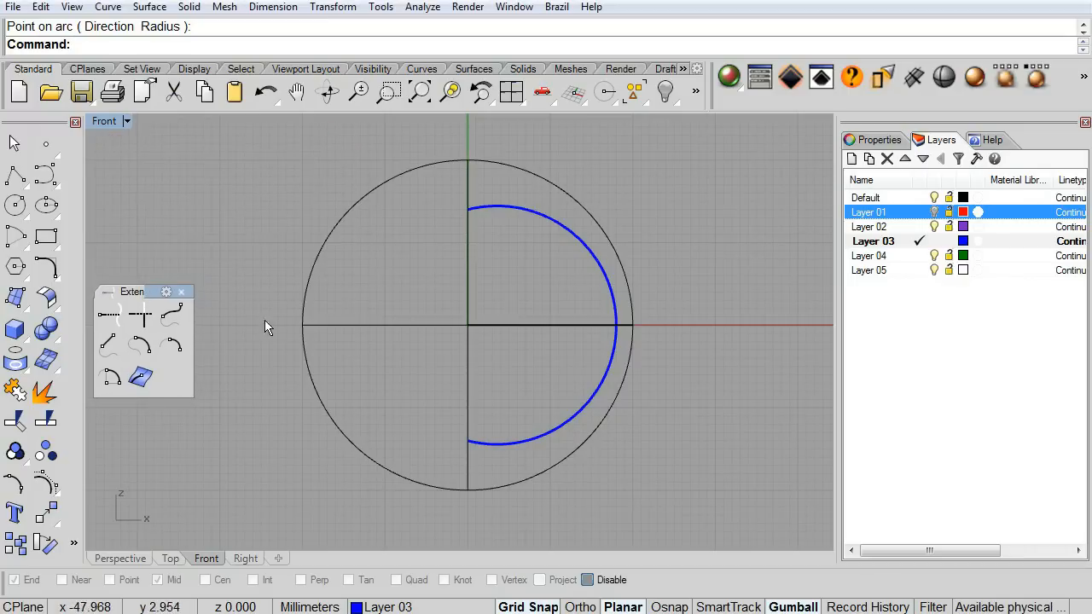
pyautogui.moveTo(109, 345)
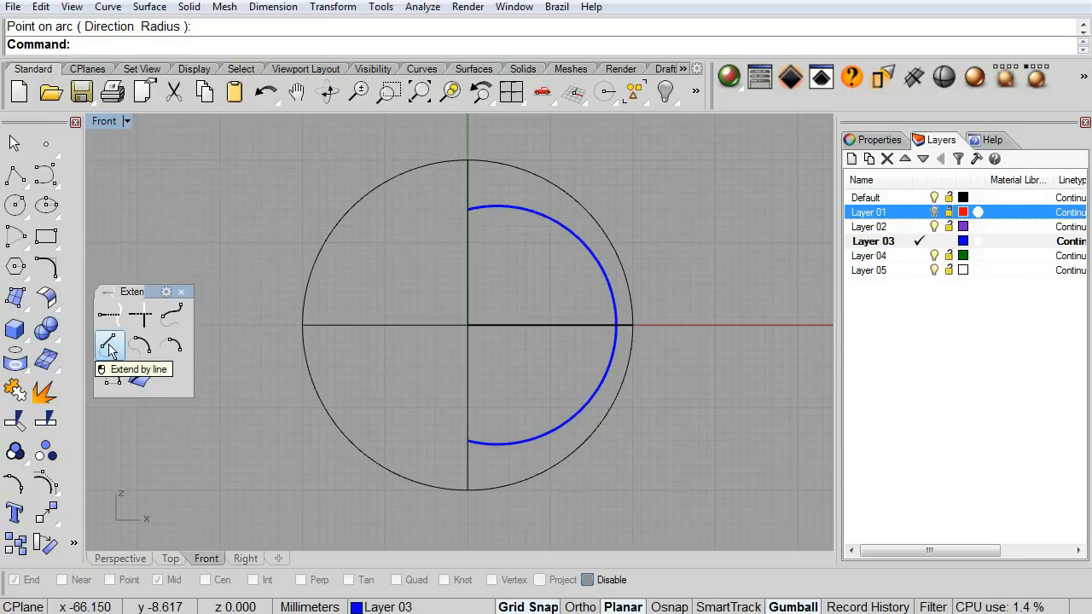
# - Extend the arc's upper and lower ends with straight lines past the circle to the left
pyautogui.click(109, 343)
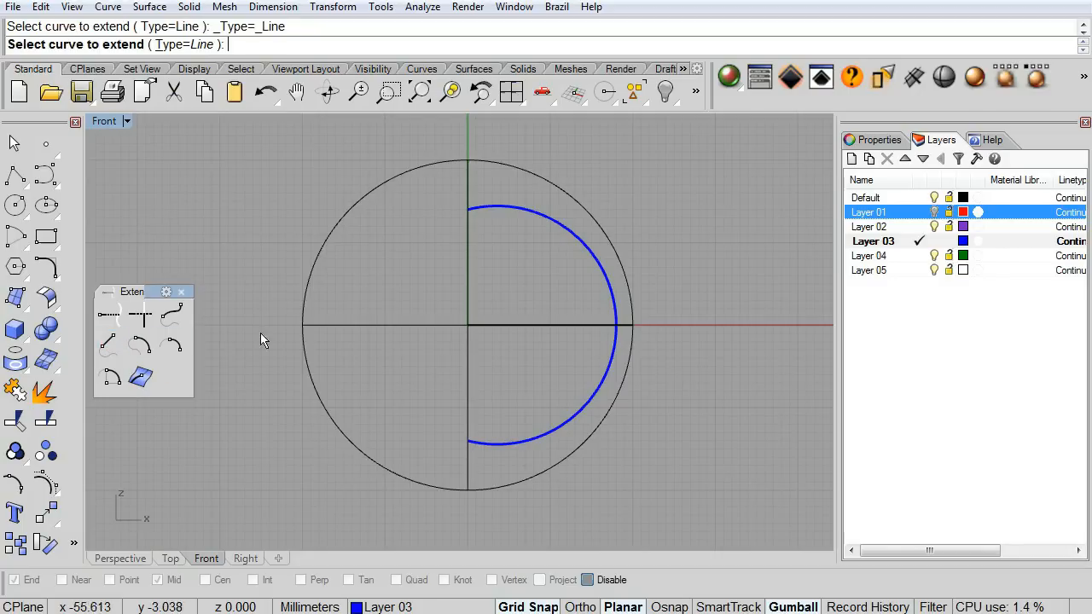
pyautogui.click(467, 209)
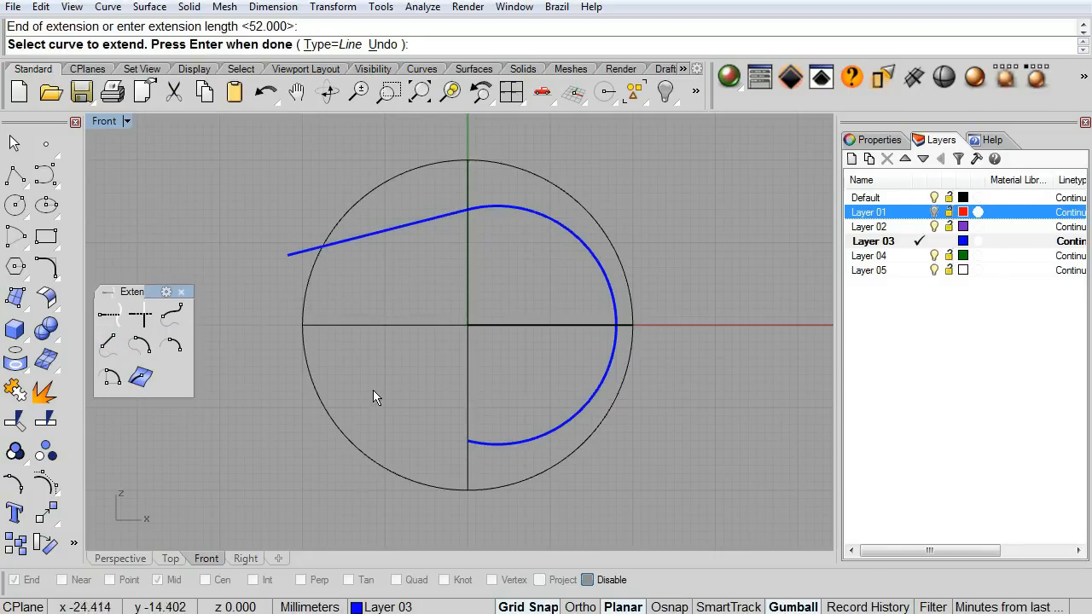
pyautogui.moveTo(370, 417)
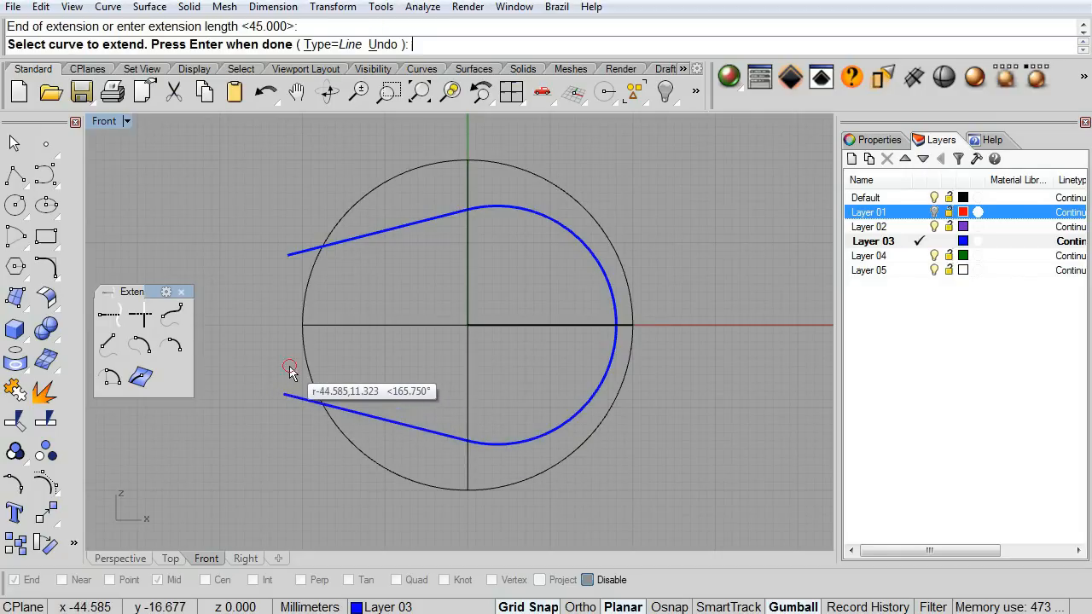
pyautogui.click(290, 367)
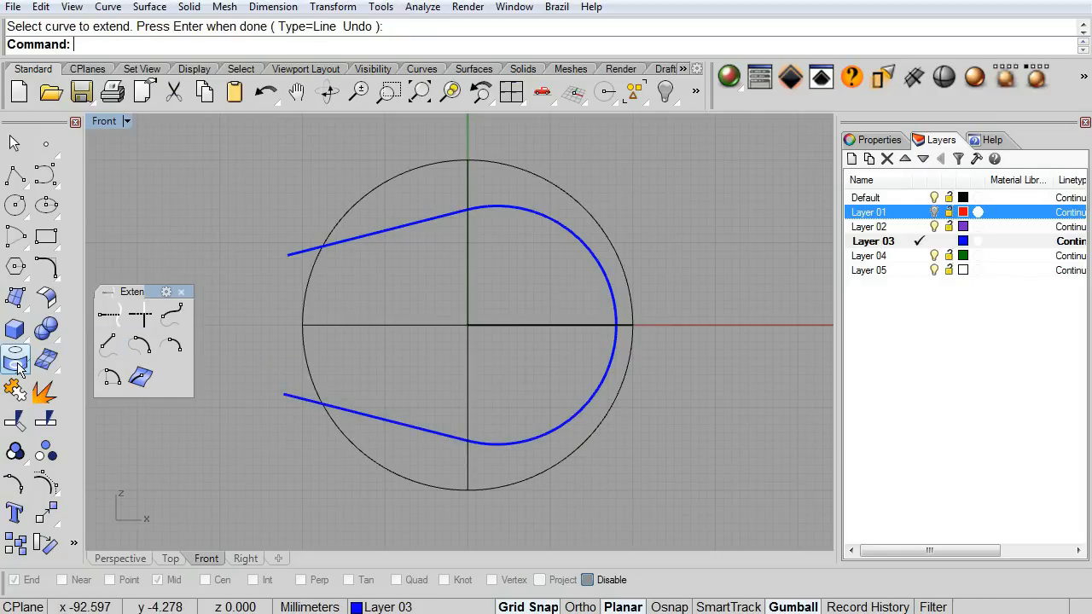
pyautogui.moveTo(15, 360)
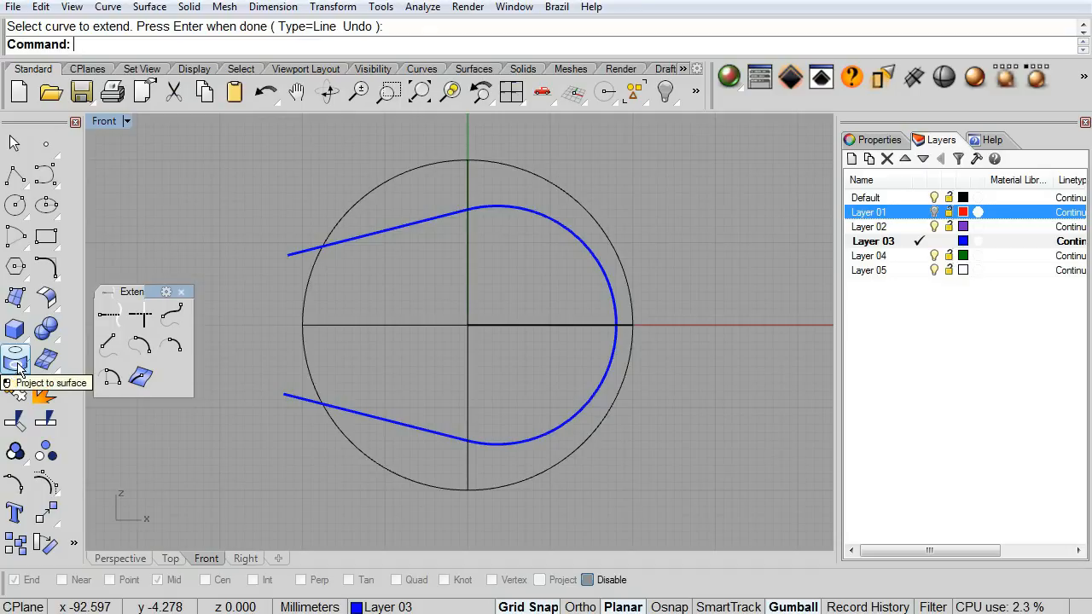
# - Project the teardrop seam curve onto the sphere and hide the flat original curve
pyautogui.click(15, 359)
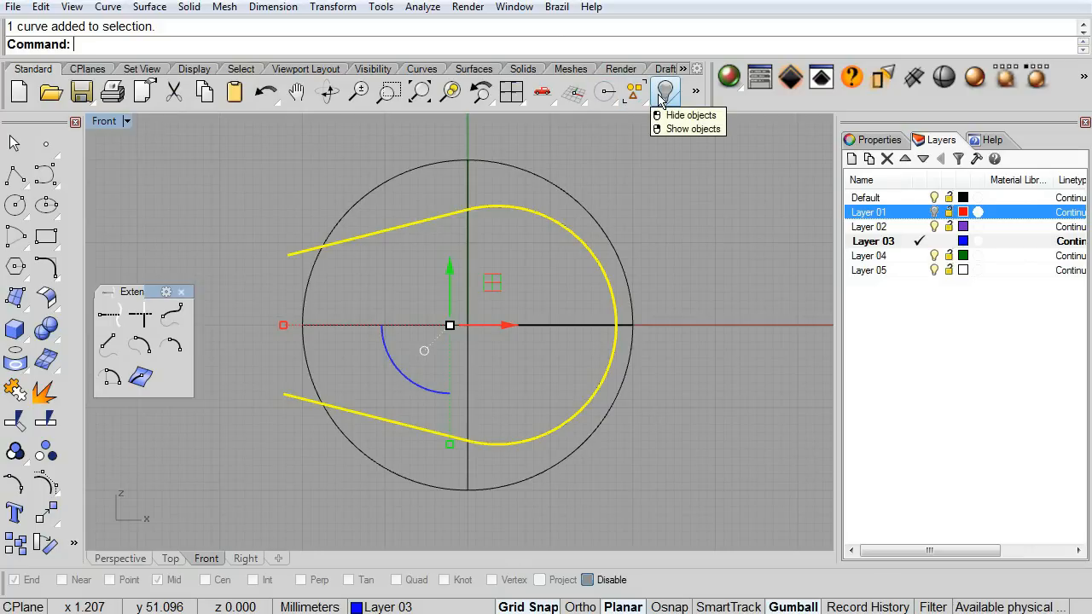
pyautogui.click(683, 115)
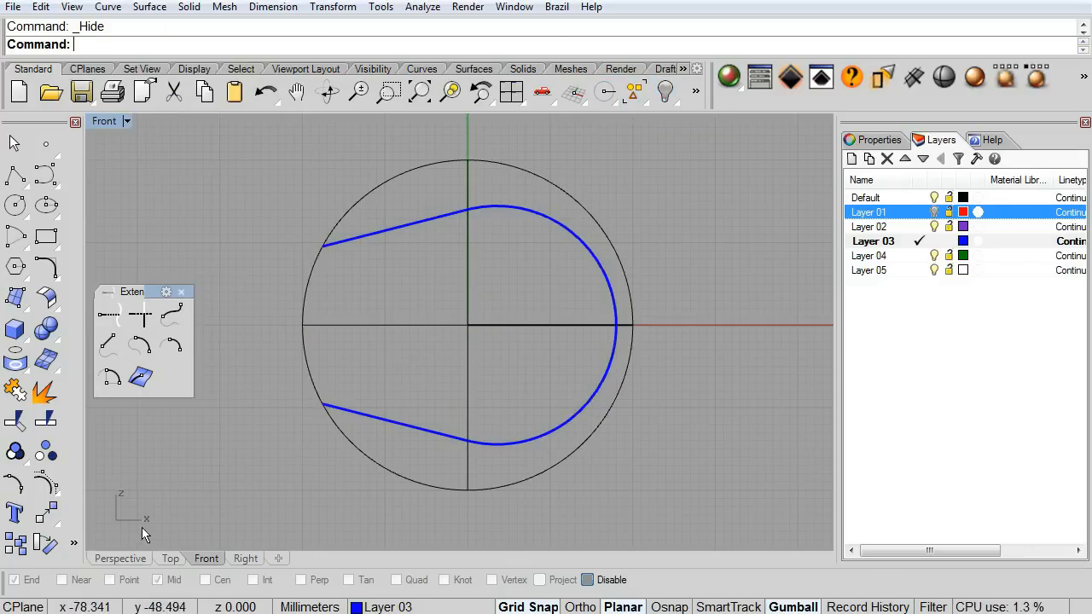
# - Switch to the Perspective view and orbit around the sphere to see the seam
pyautogui.click(119, 558)
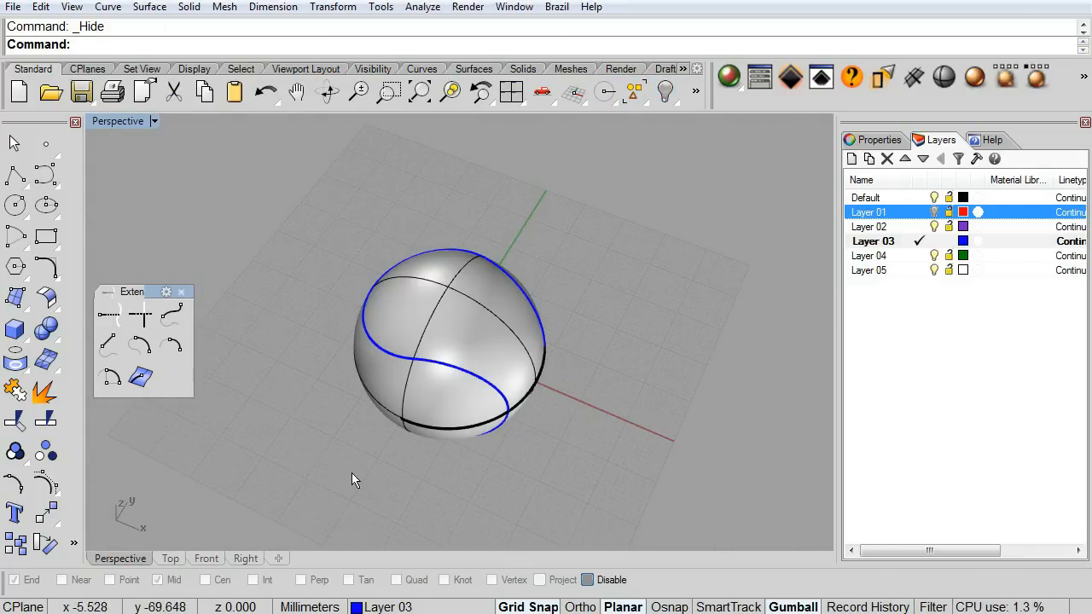
pyautogui.moveTo(354, 478); pyautogui.dragTo(630, 513)
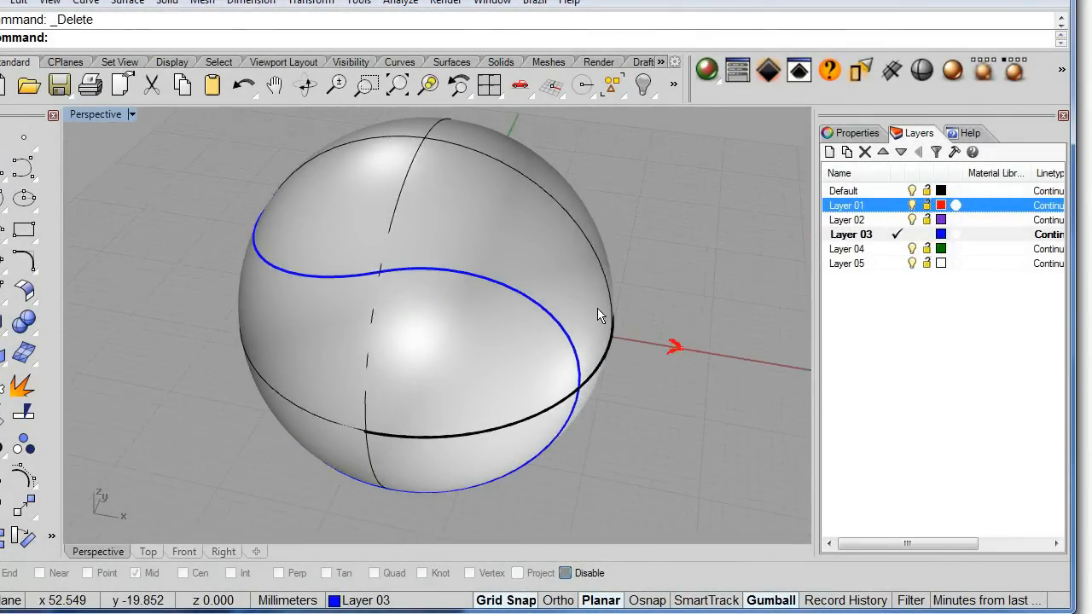
# - Zoom in and select both parts of the red stitch object
pyautogui.scroll(3)
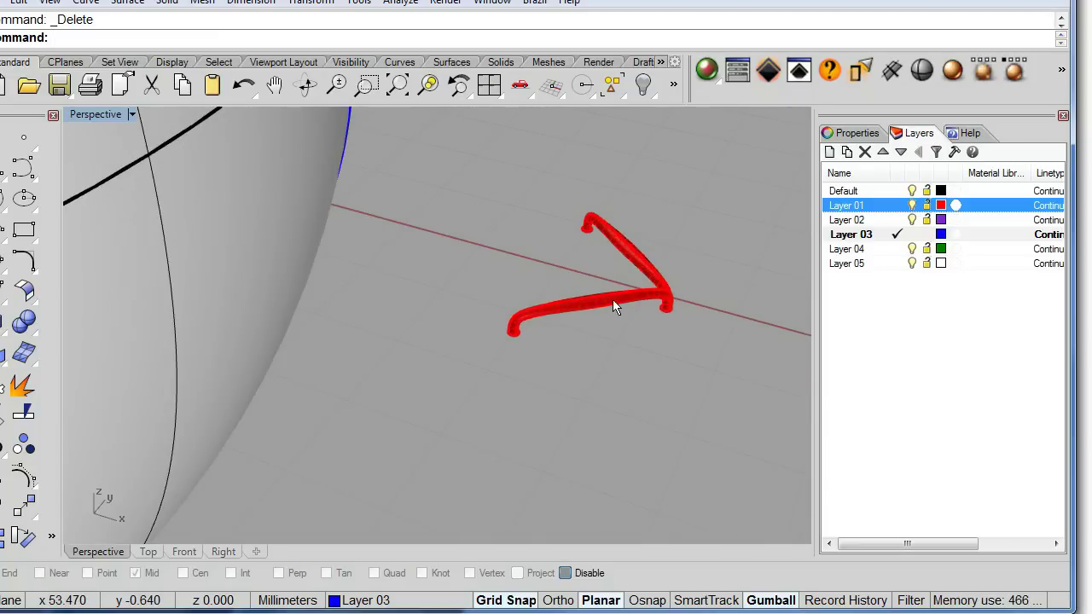
pyautogui.click(648, 248)
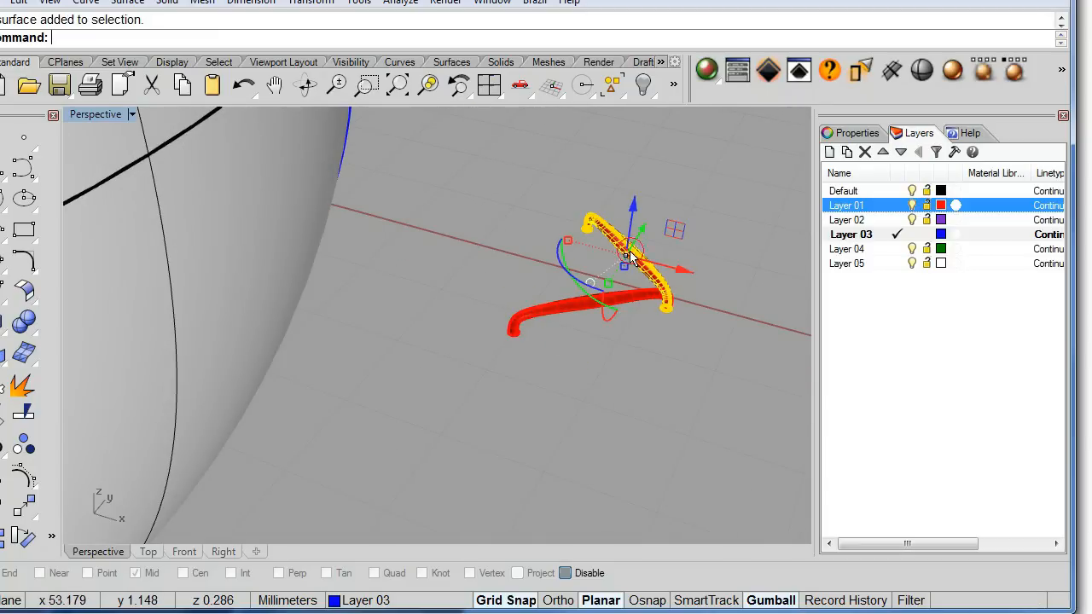
pyautogui.click(606, 357)
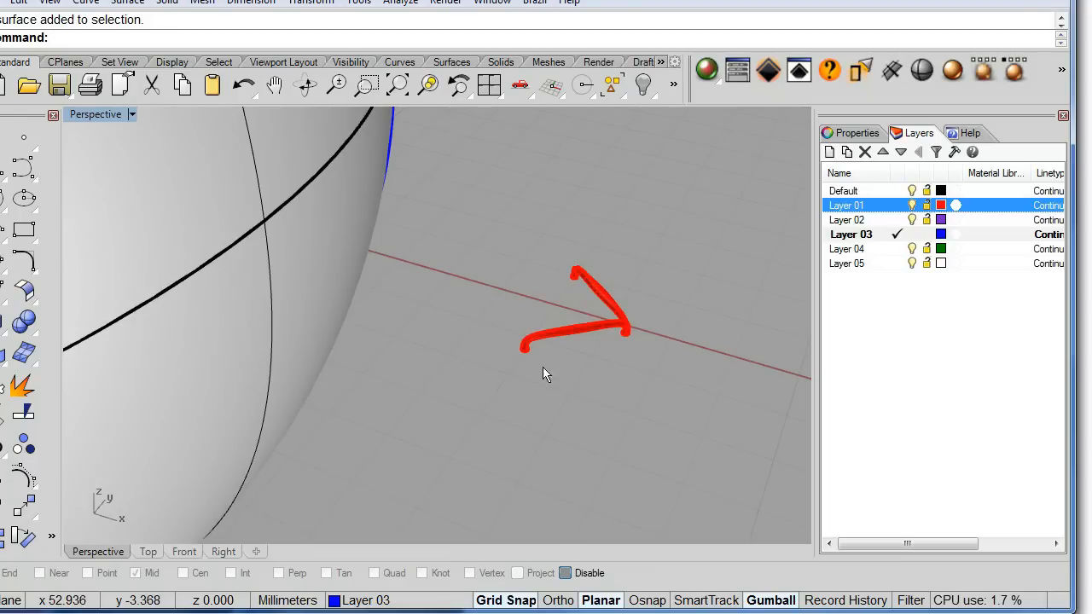
pyautogui.moveTo(284, 15)
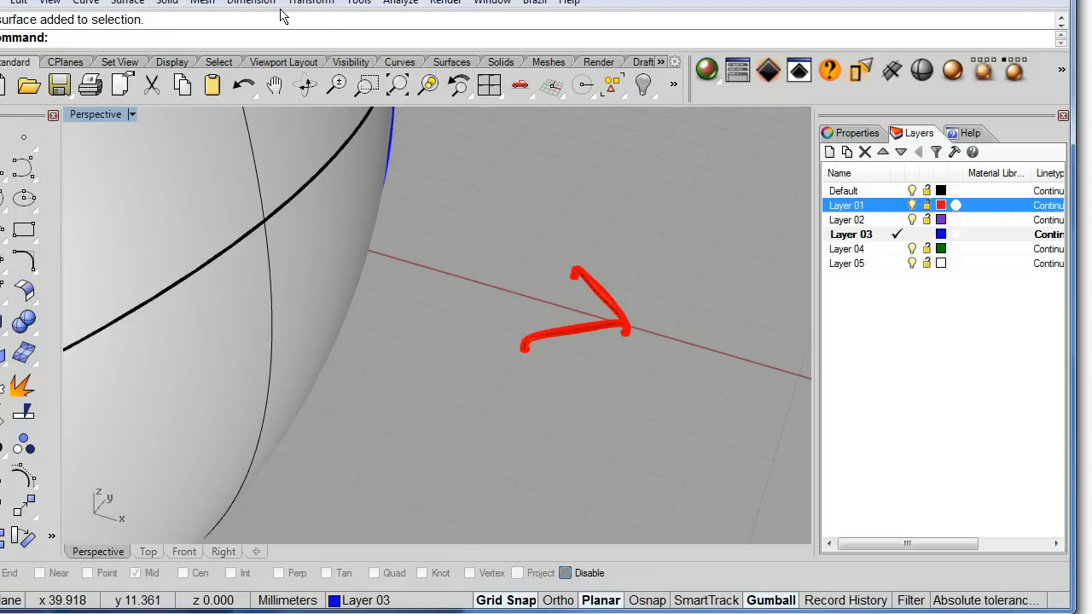
# - Array the red stitch along the seam curve on the sphere surface, dividing into 100 copies
pyautogui.click(309, 3)
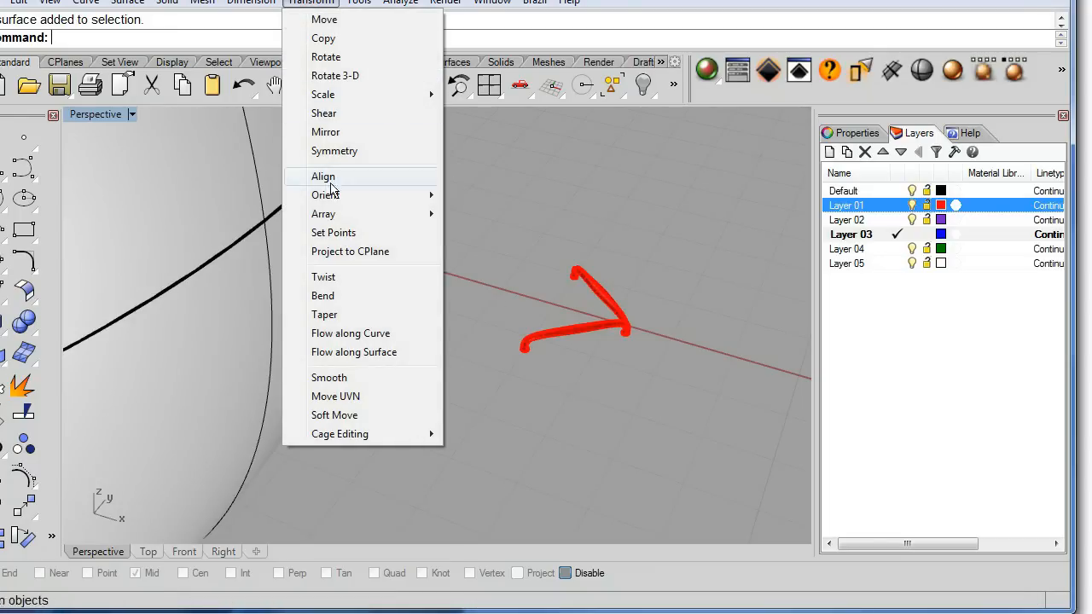
pyautogui.moveTo(324, 214)
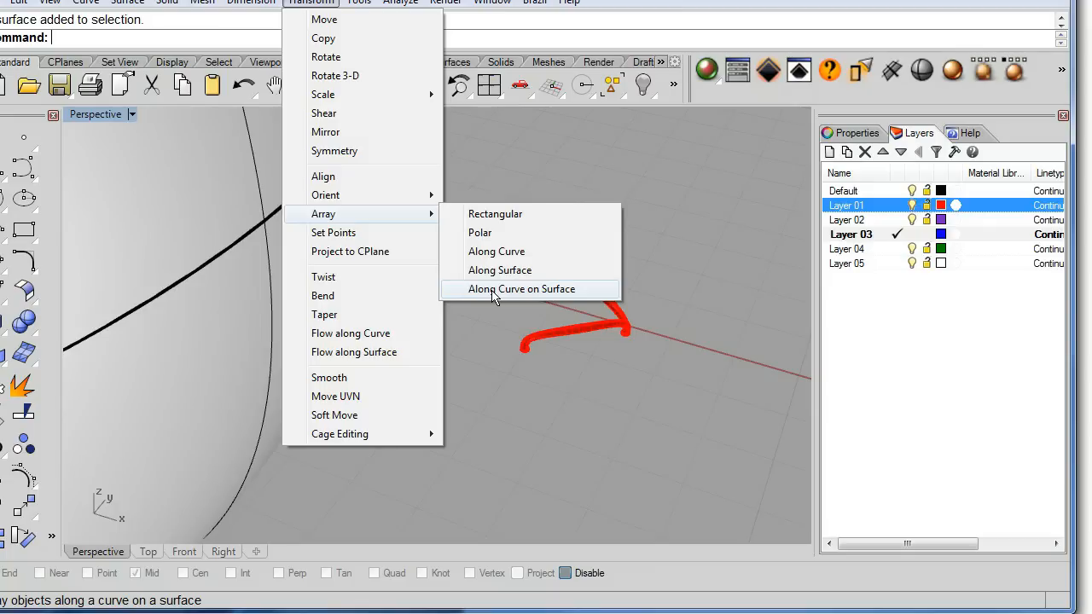
pyautogui.click(522, 288)
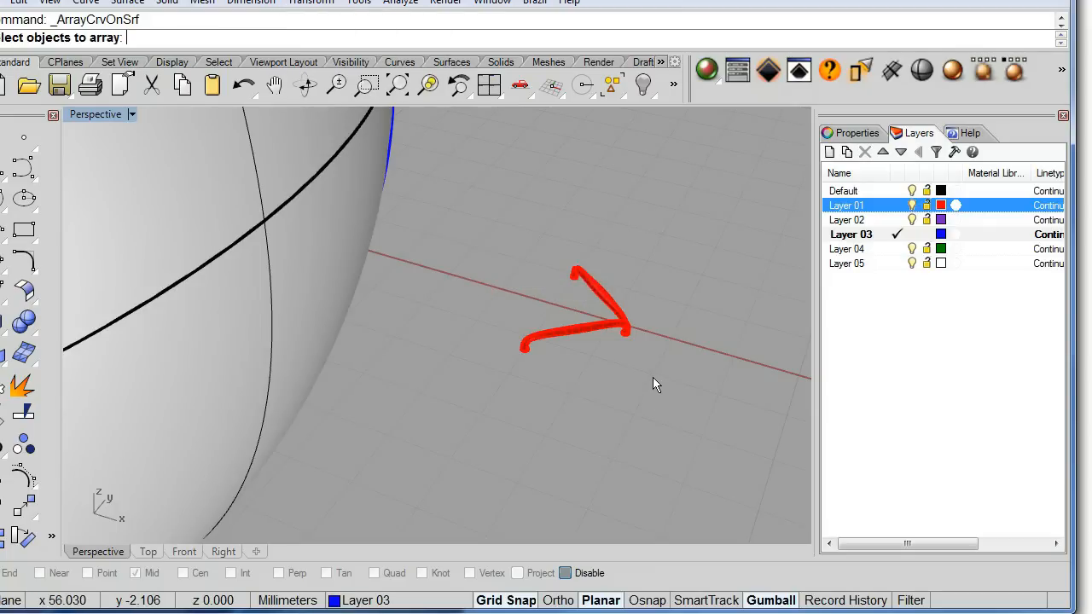
pyautogui.click(580, 307)
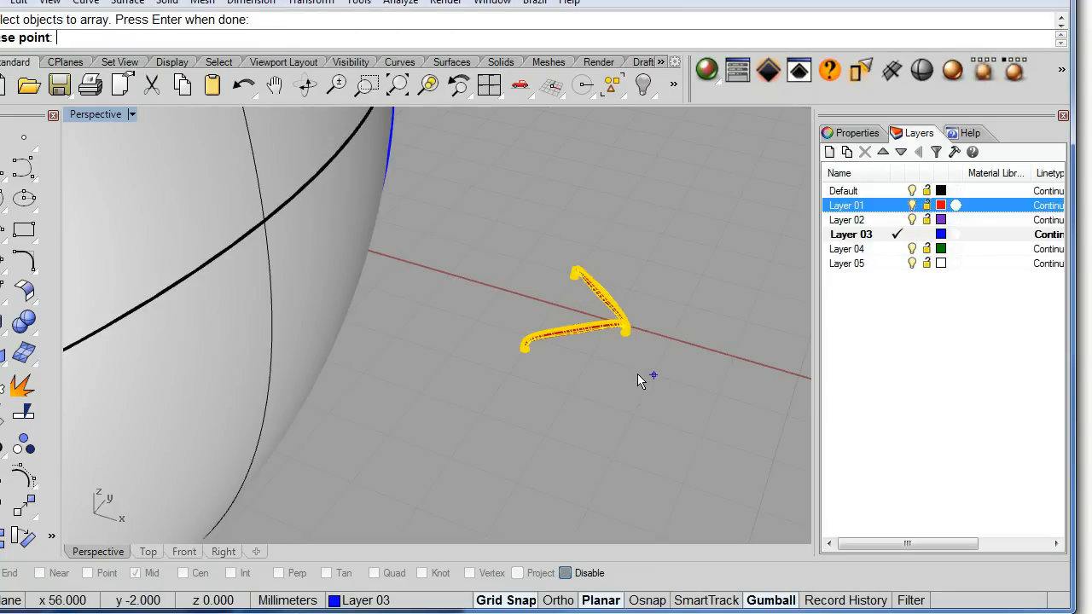
pyautogui.moveTo(617, 333)
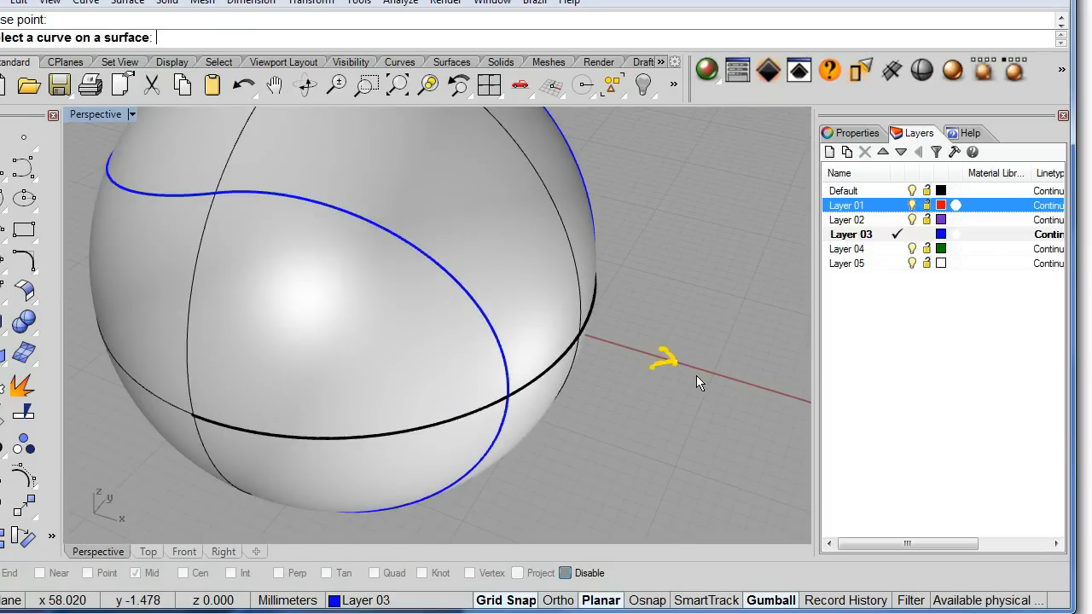
pyautogui.moveTo(290, 203)
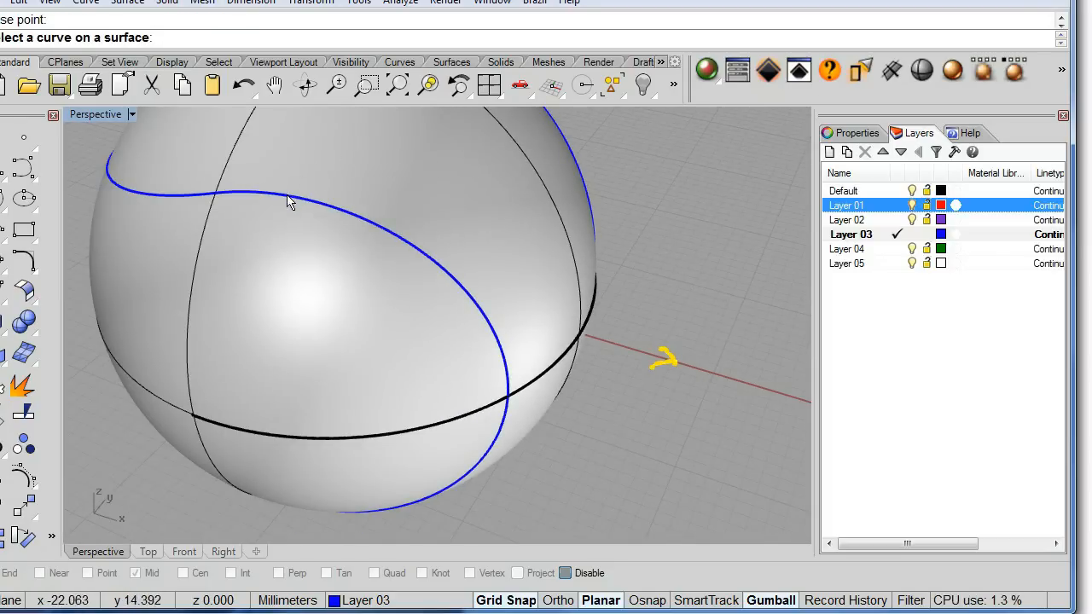
pyautogui.click(290, 202)
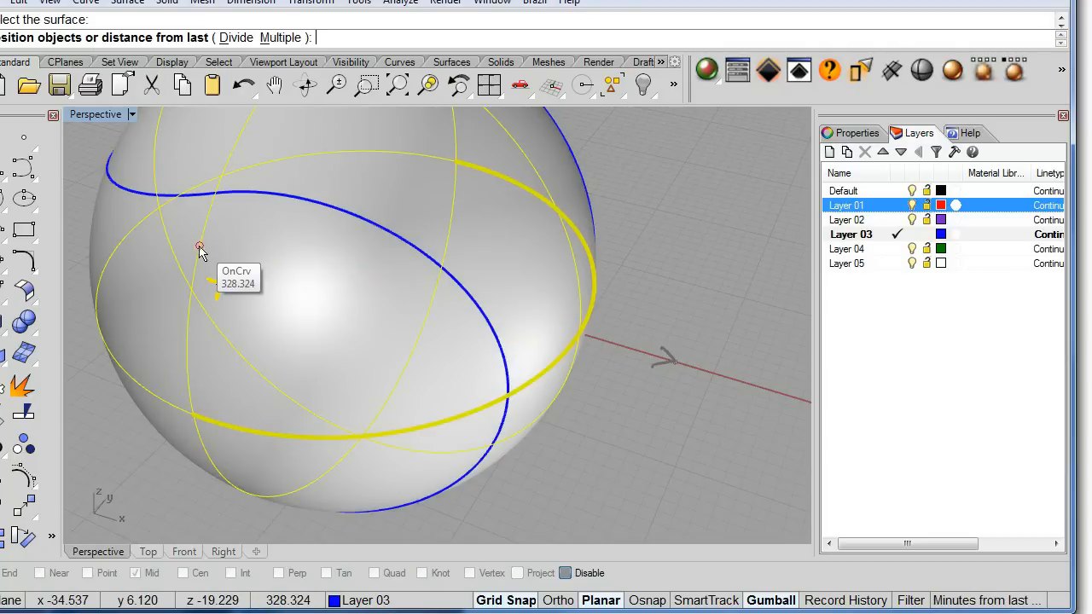
pyautogui.moveTo(331, 209)
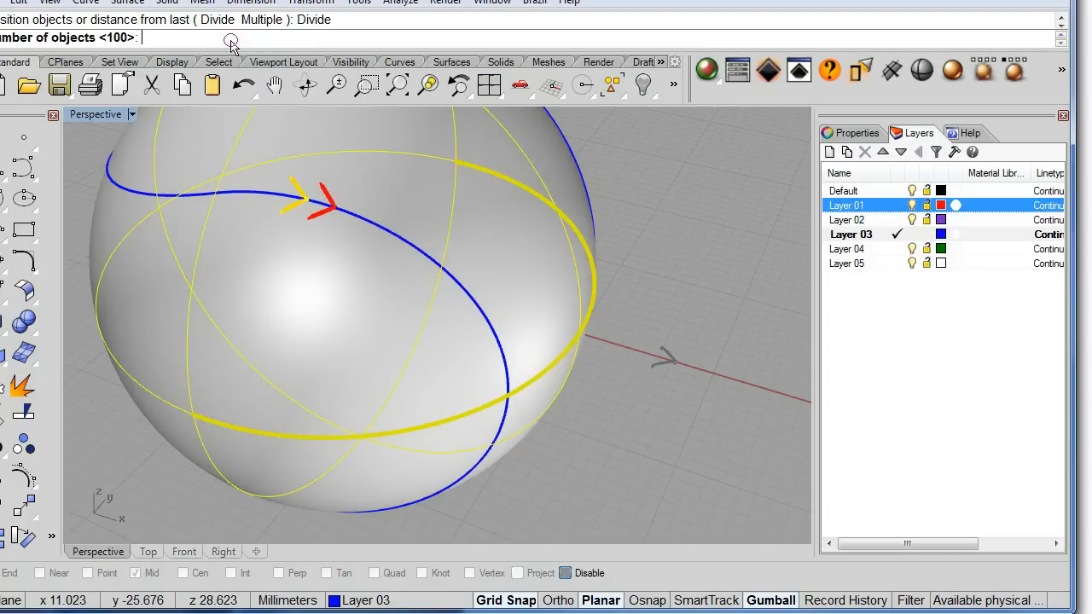
pyautogui.moveTo(149, 41)
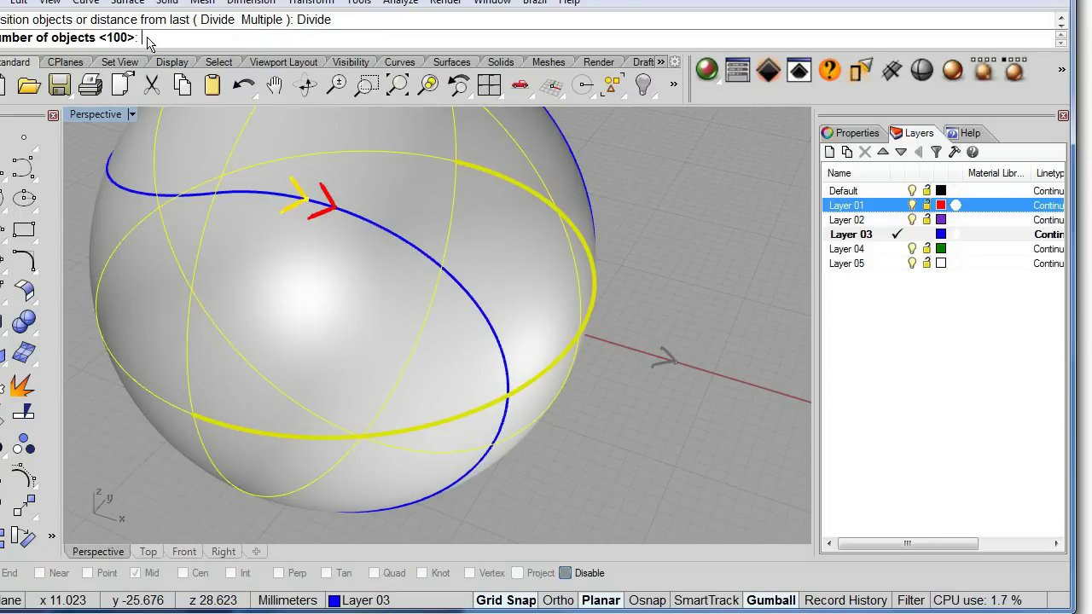
pyautogui.write('1')
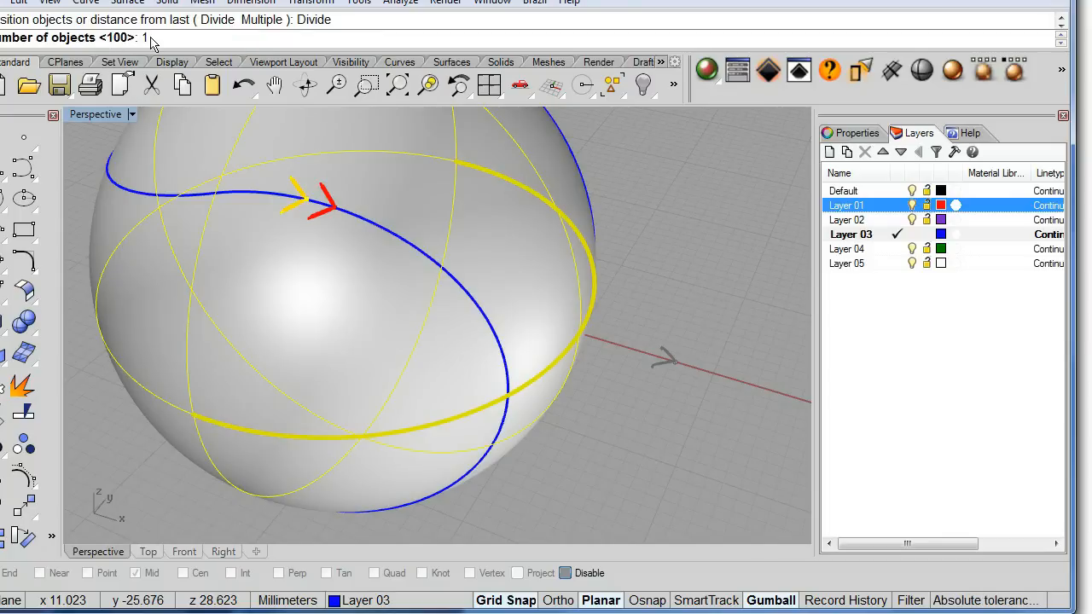
pyautogui.write('00')
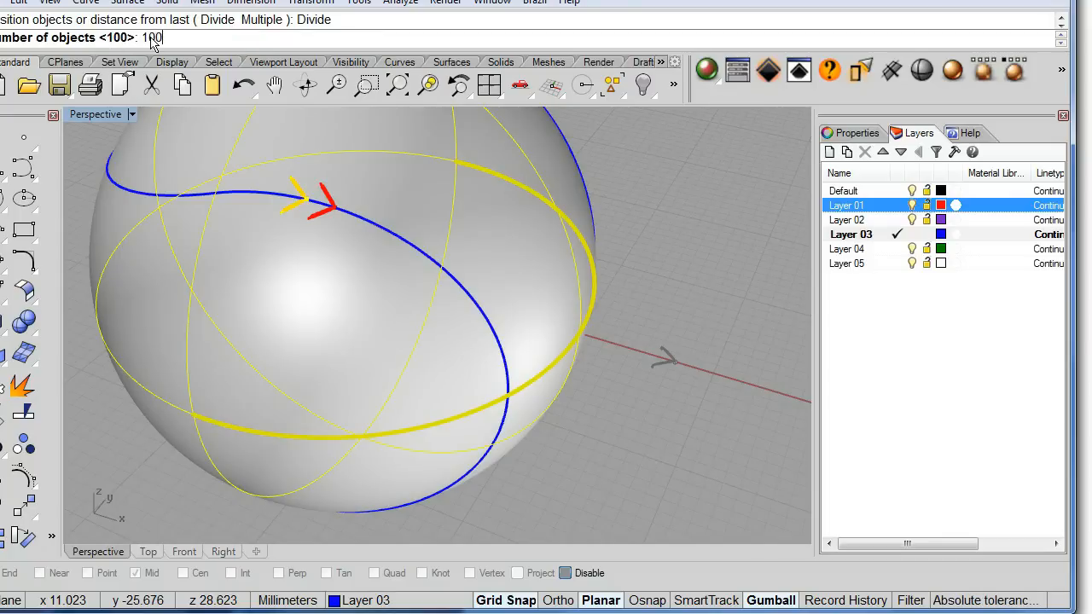
pyautogui.press('Return')
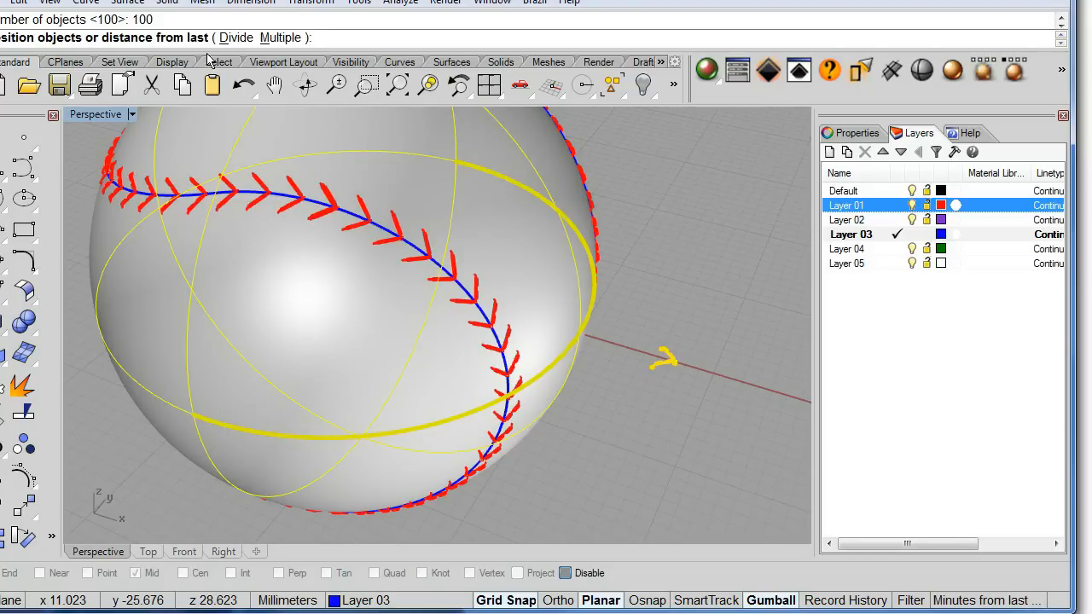
pyautogui.moveTo(682, 247)
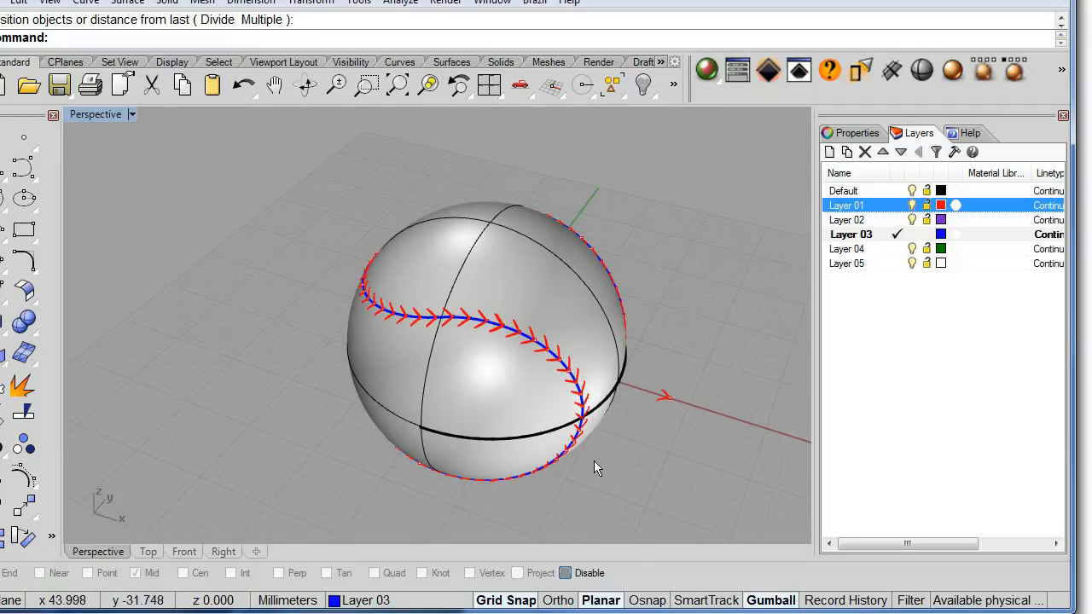
pyautogui.moveTo(597, 467); pyautogui.dragTo(771, 387)
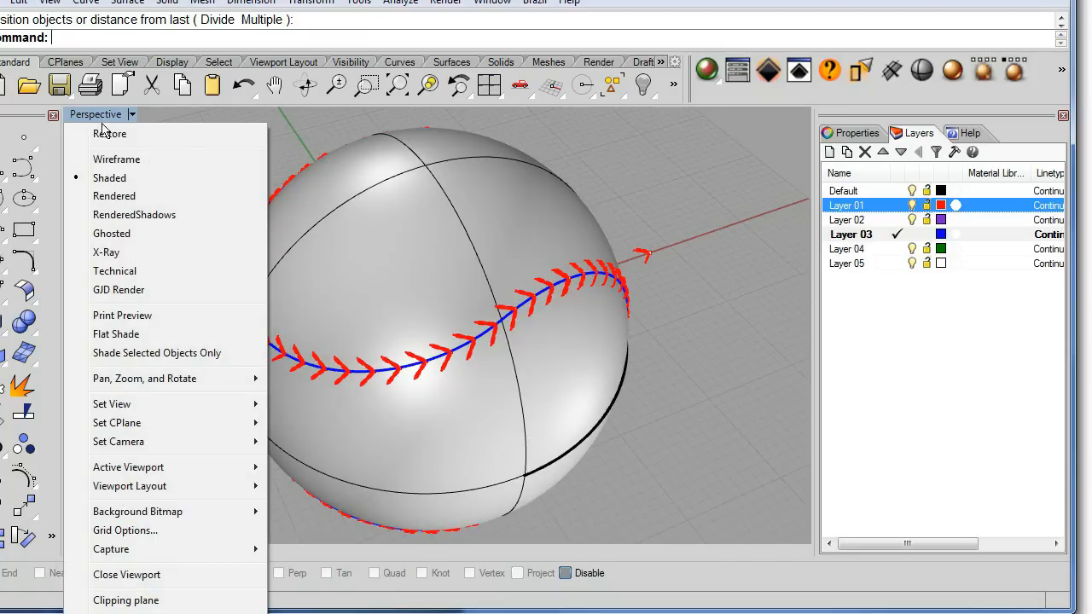
pyautogui.click(113, 195)
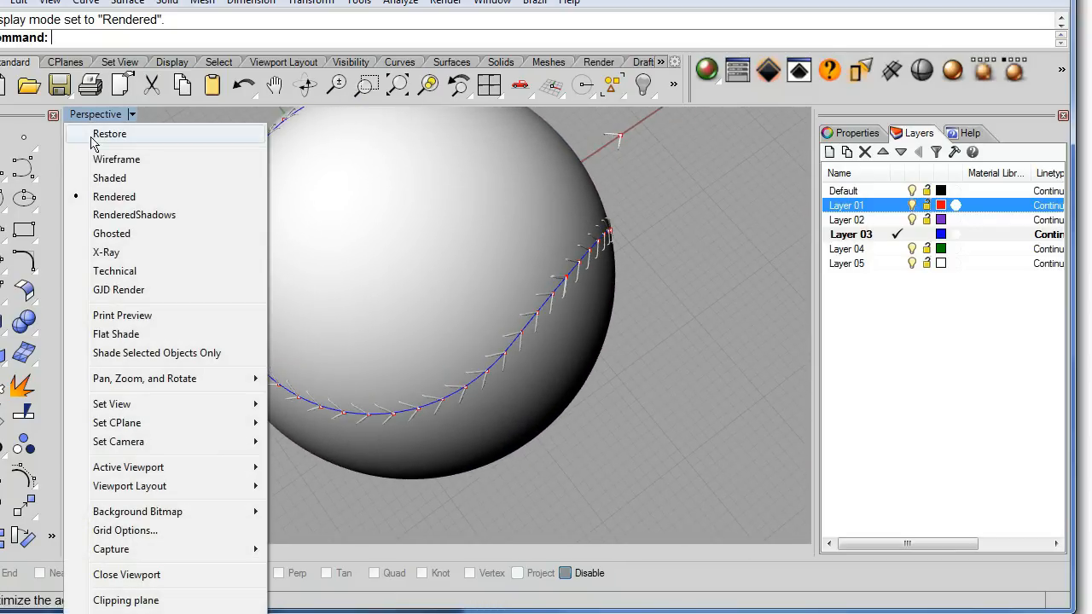
pyautogui.click(109, 178)
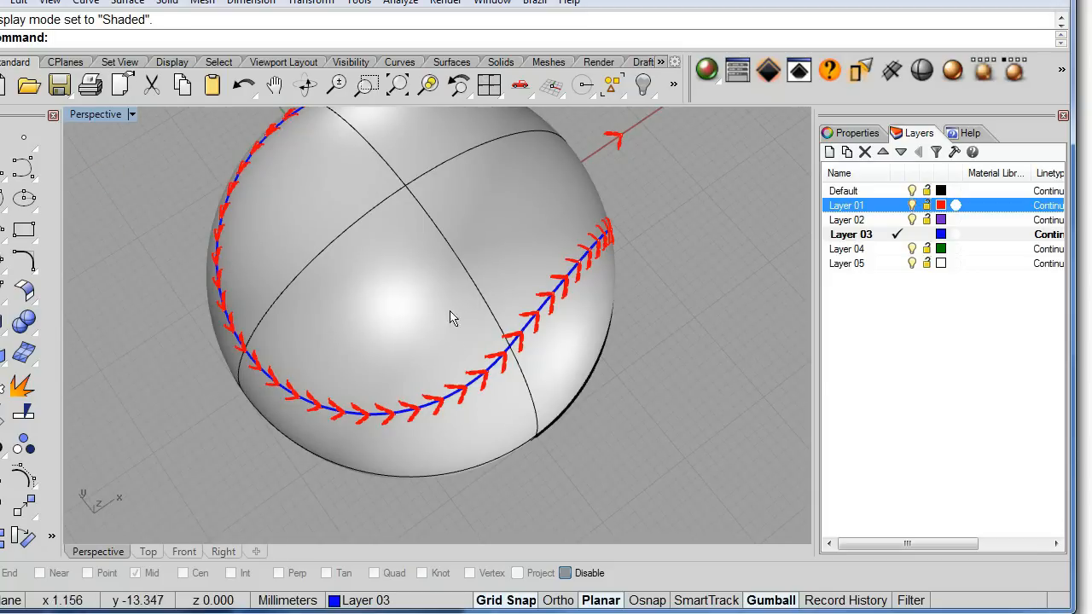